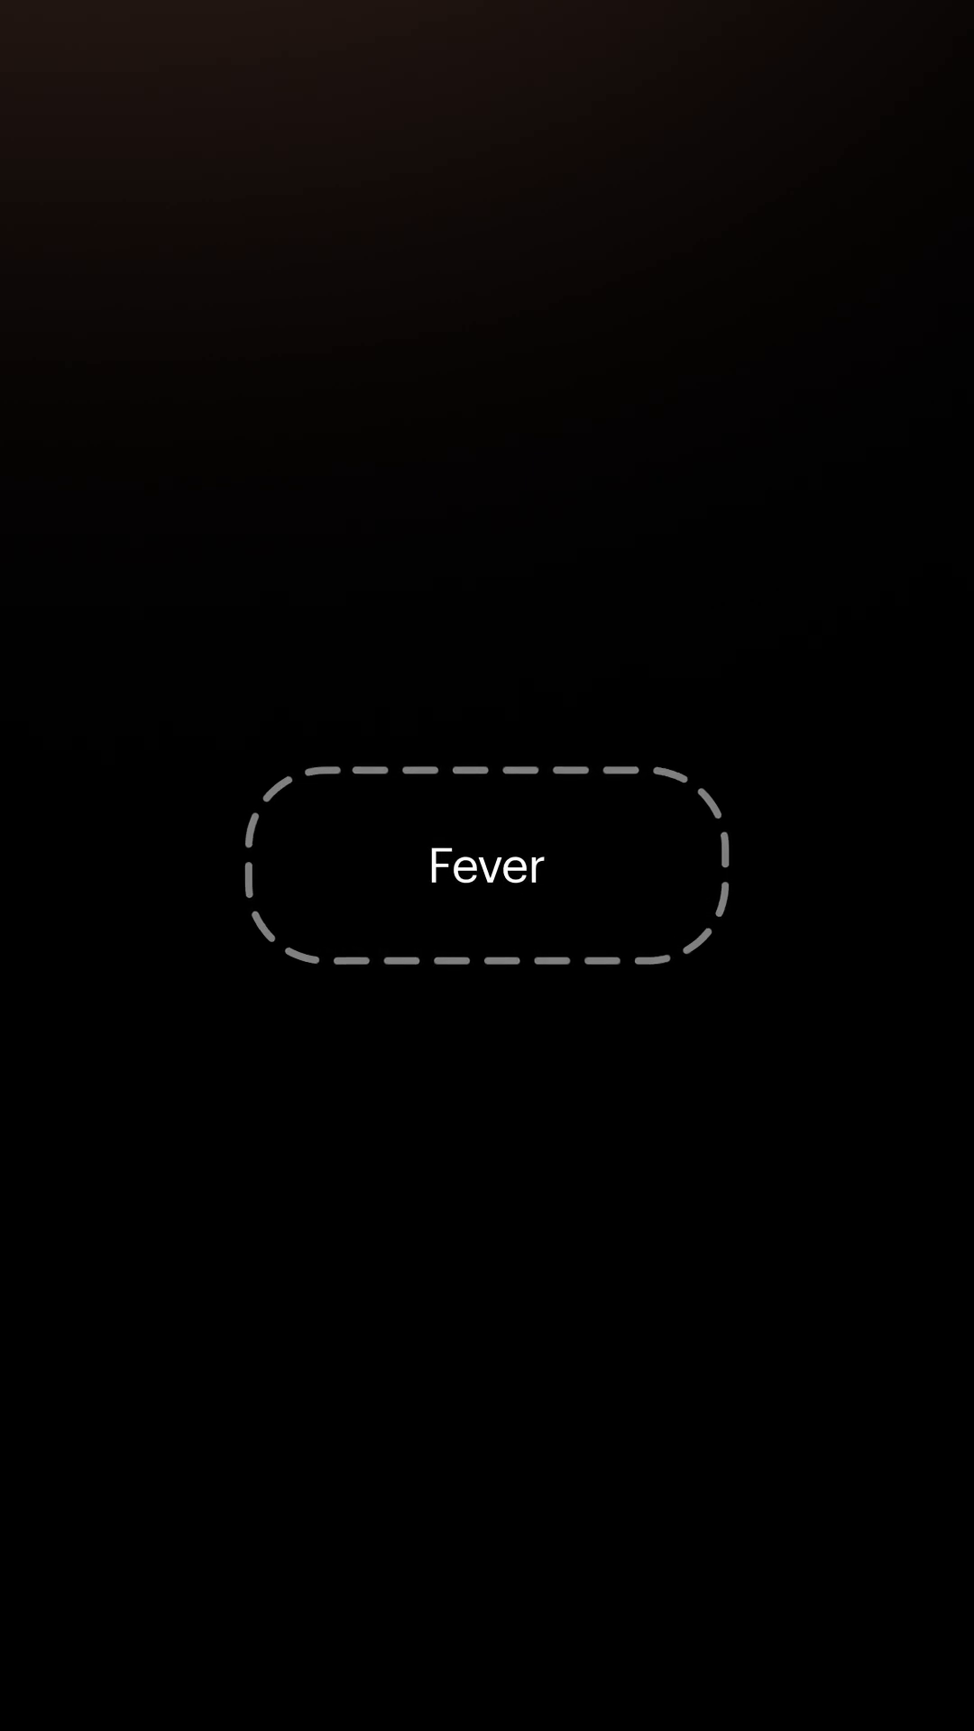
Step: Reveal the 'Feeling feverish?' card and the Sleep card with its auto-suggested tags
{"action": "left_click", "coordinate": [501, 867]}
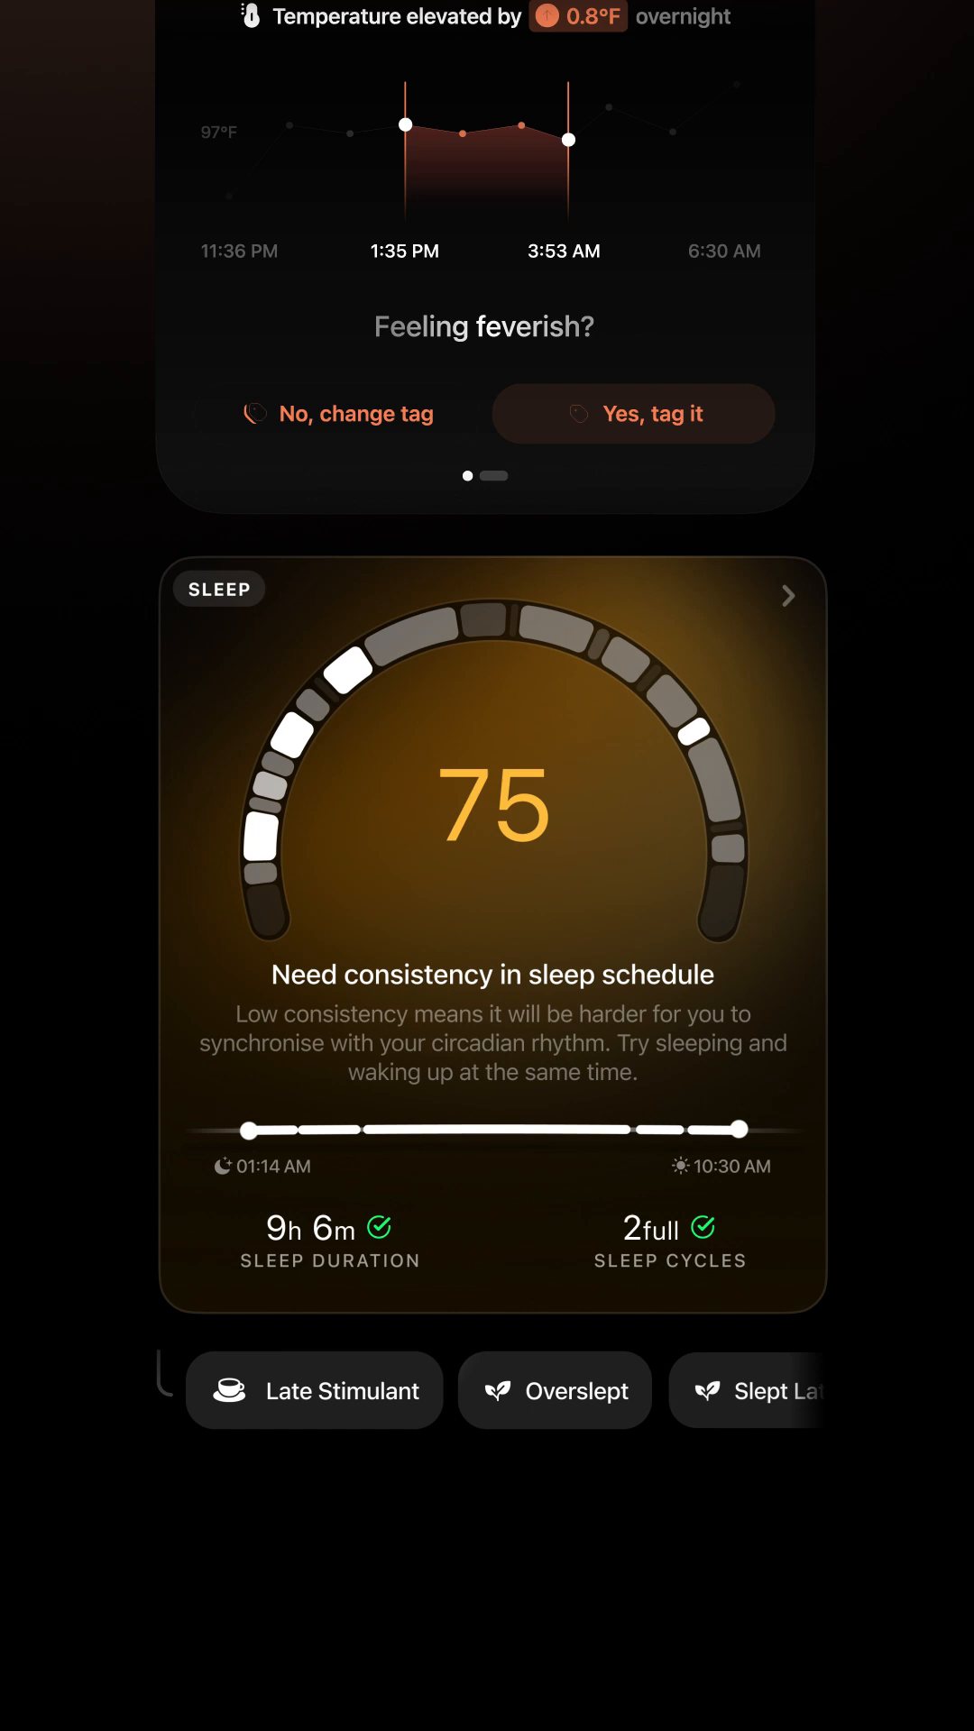
{"action": "left_click", "coordinate": [491, 806]}
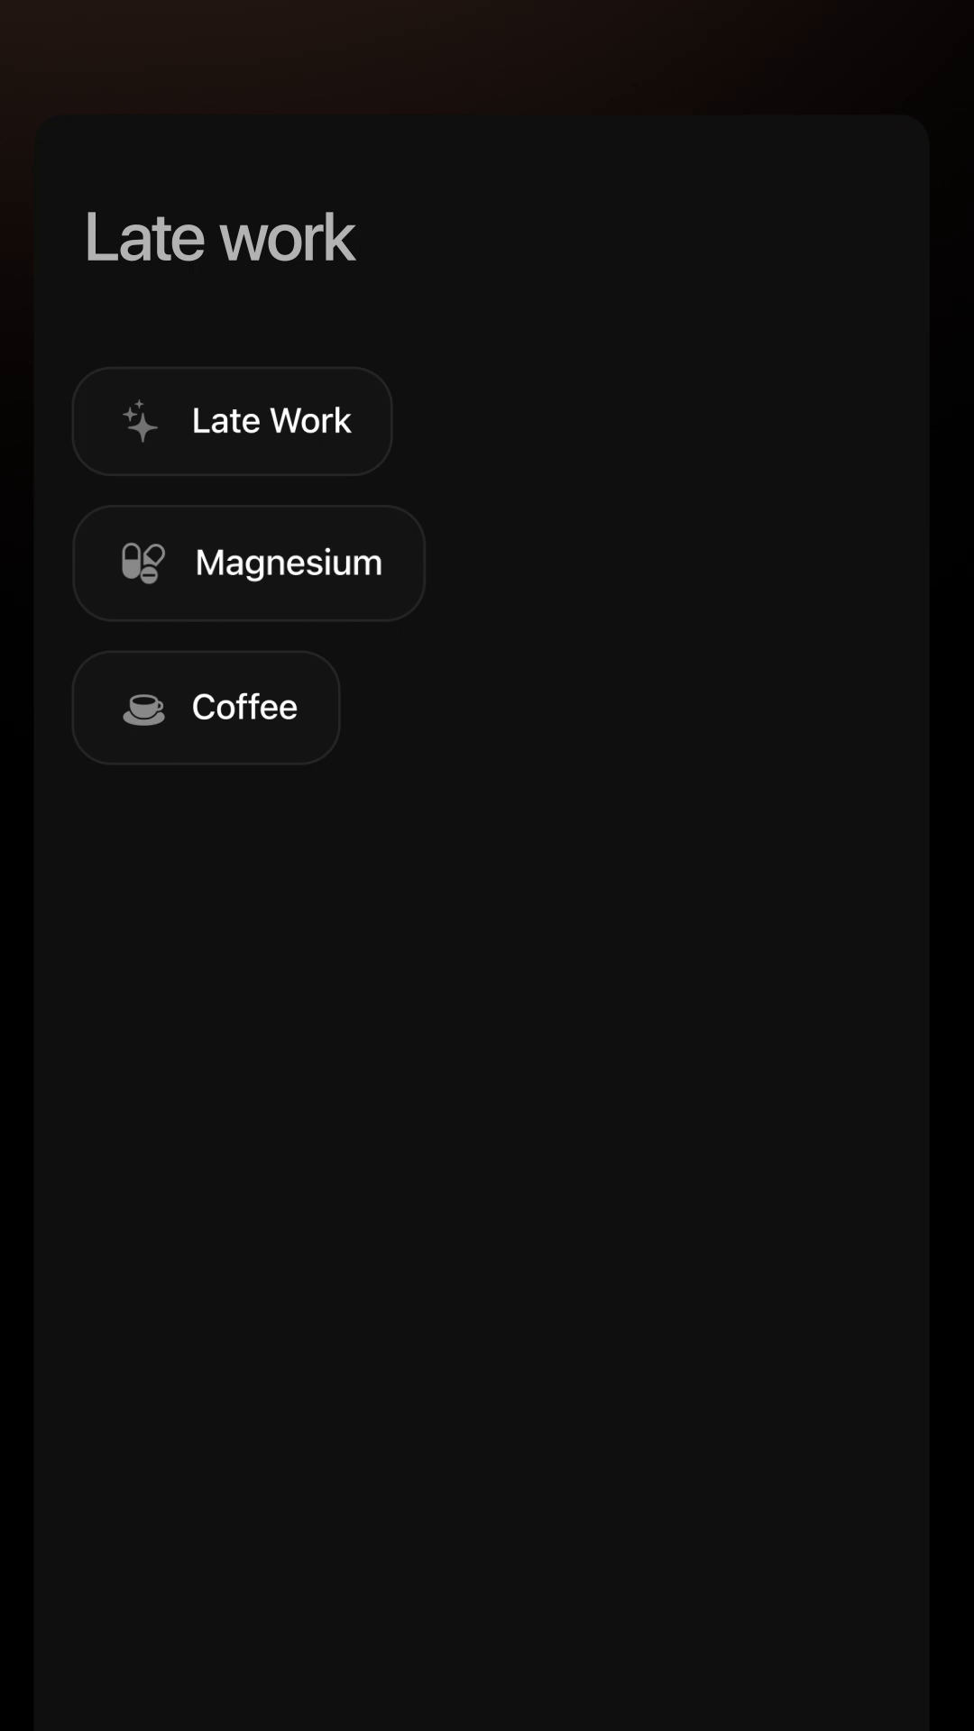
Step: Search tags for 'Late work', add the Late Work tag, then browse the tag category library
{"action": "left_click", "coordinate": [220, 238]}
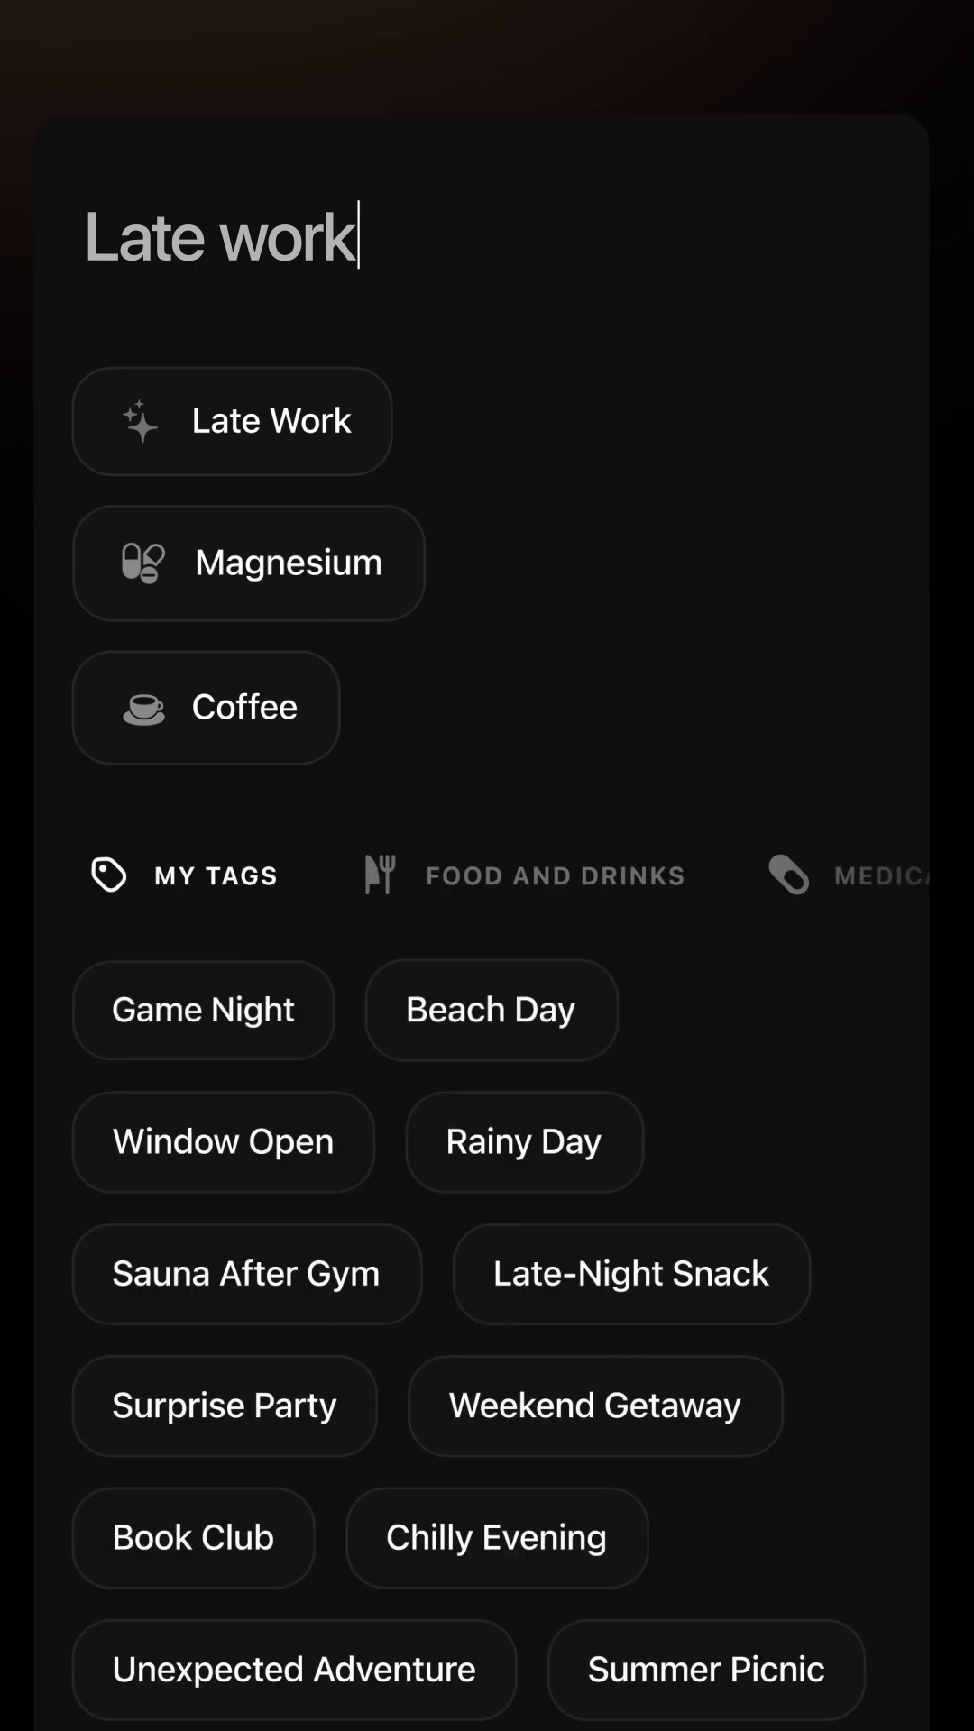
{"action": "left_click", "coordinate": [233, 420]}
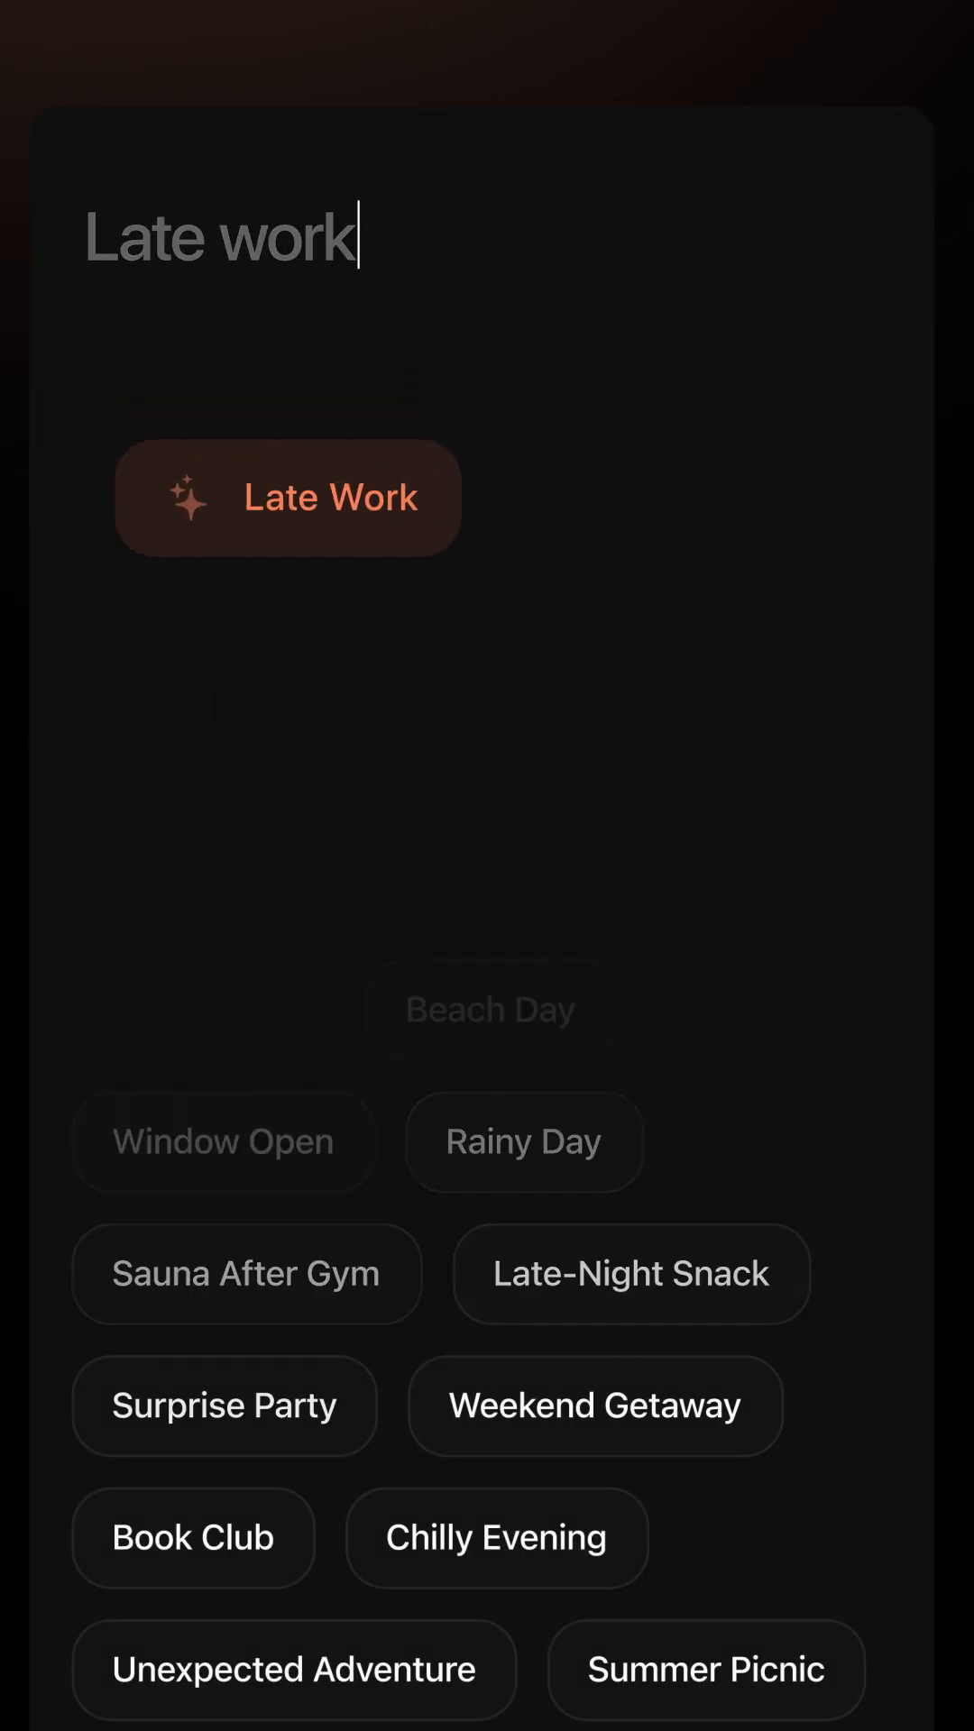
{"action": "left_click", "coordinate": [287, 498]}
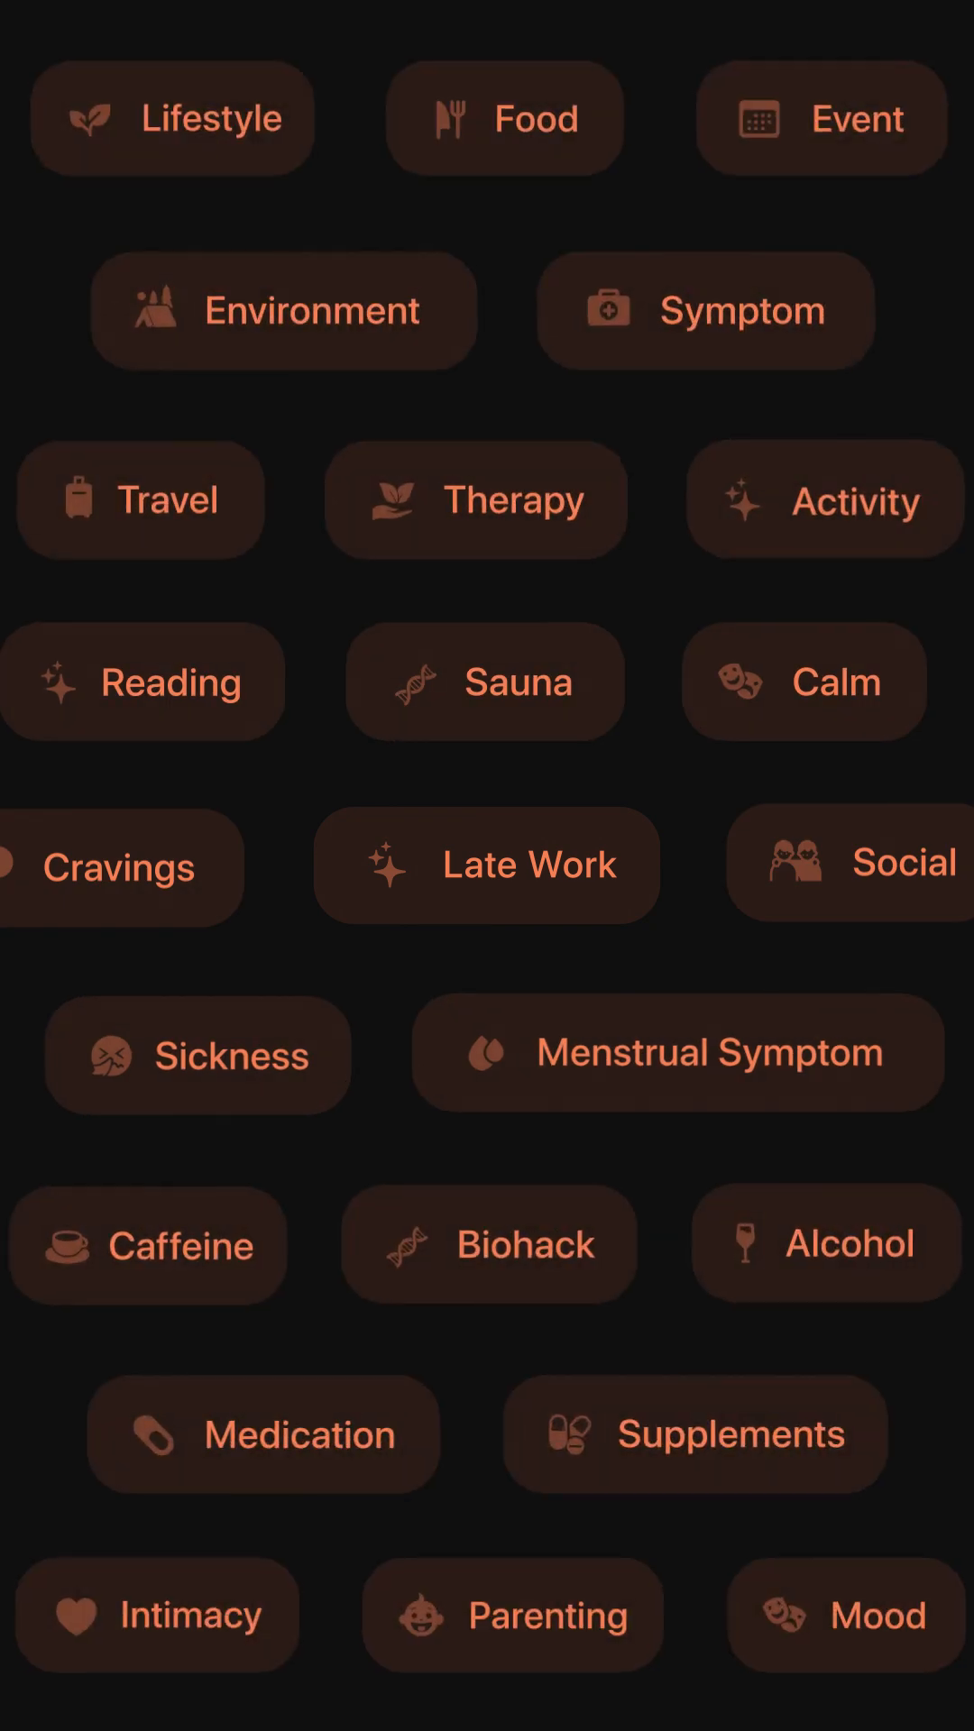